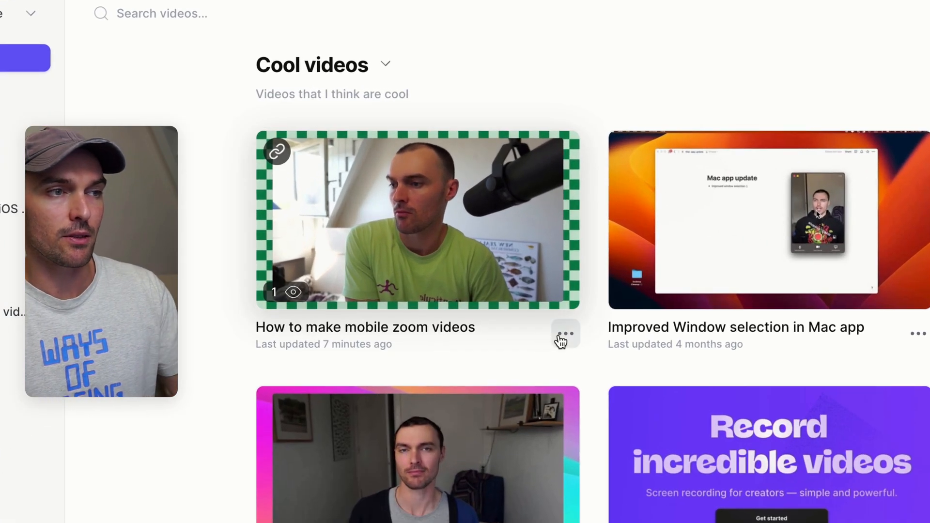
Open 'How to make mobile zoom videos' from its ••• menu via Edit.
click(565, 334)
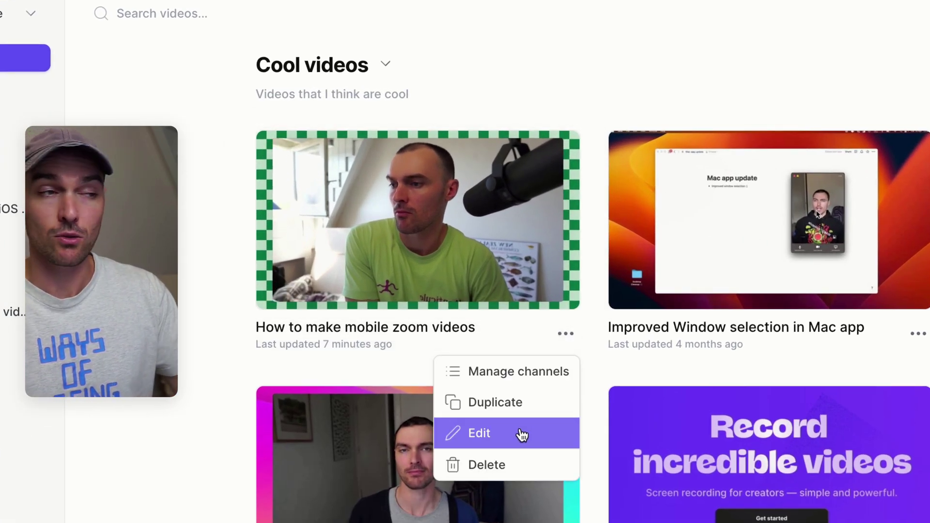
click(478, 433)
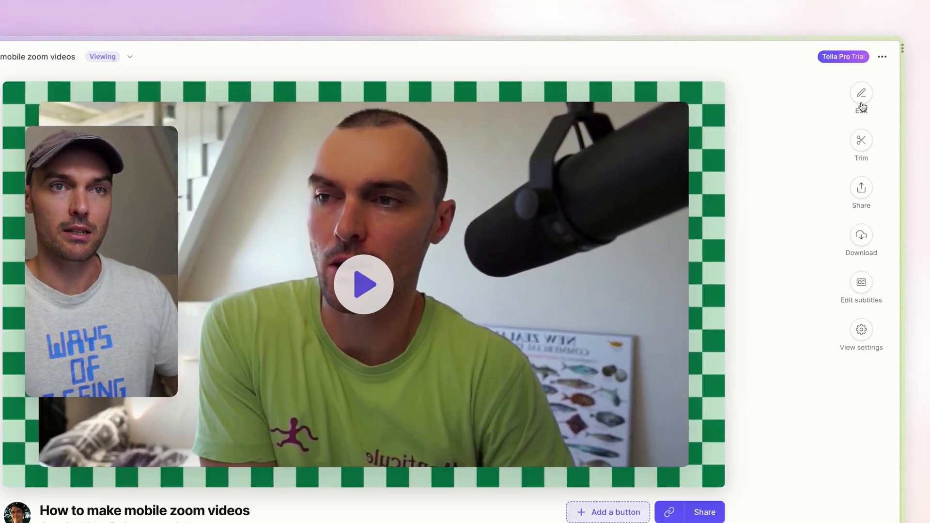
Switch the mobile zoom video page into the editor with the pencil icon.
click(862, 92)
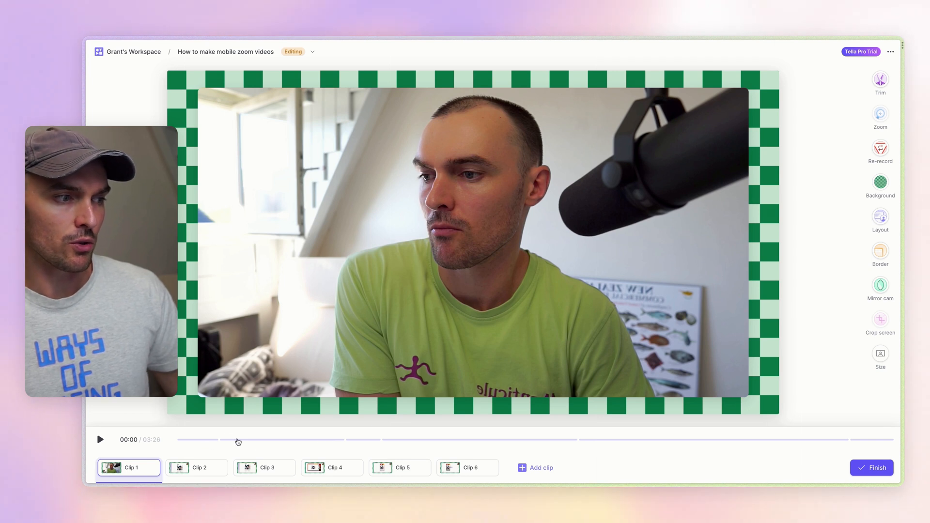
mouse_move(380, 440)
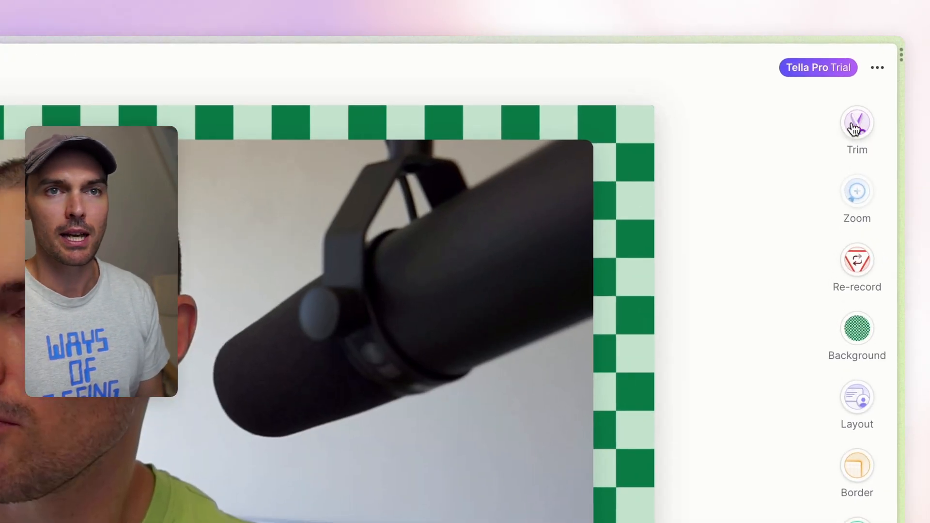
Trim Clip 1 by splitting its waveform and deleting the middle section.
click(857, 125)
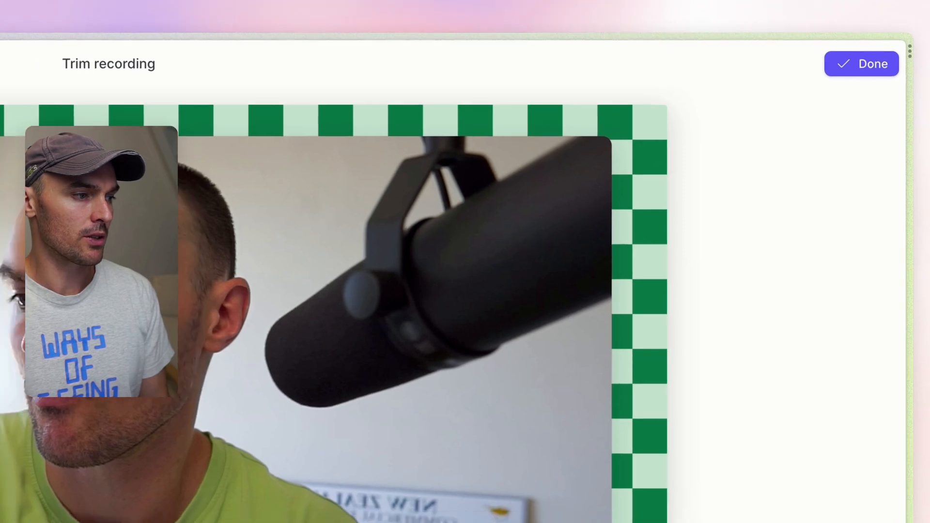
click(861, 64)
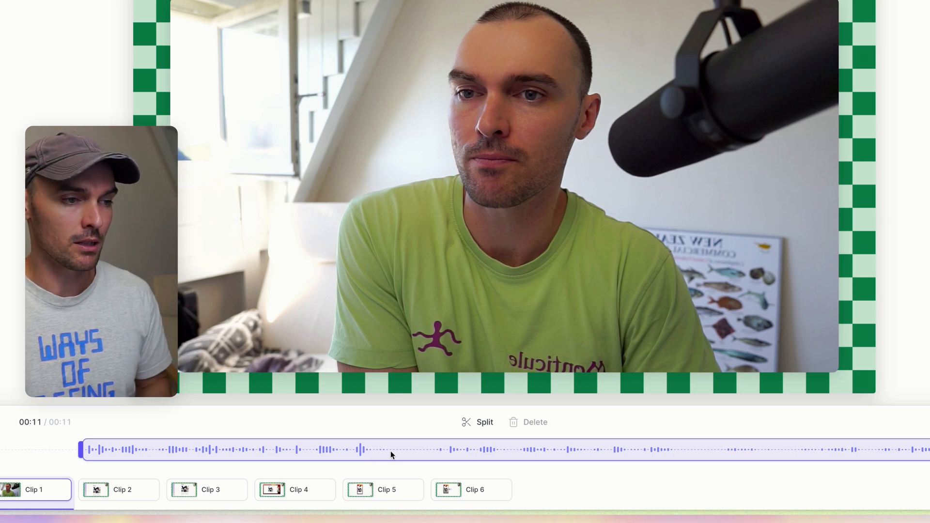
click(477, 422)
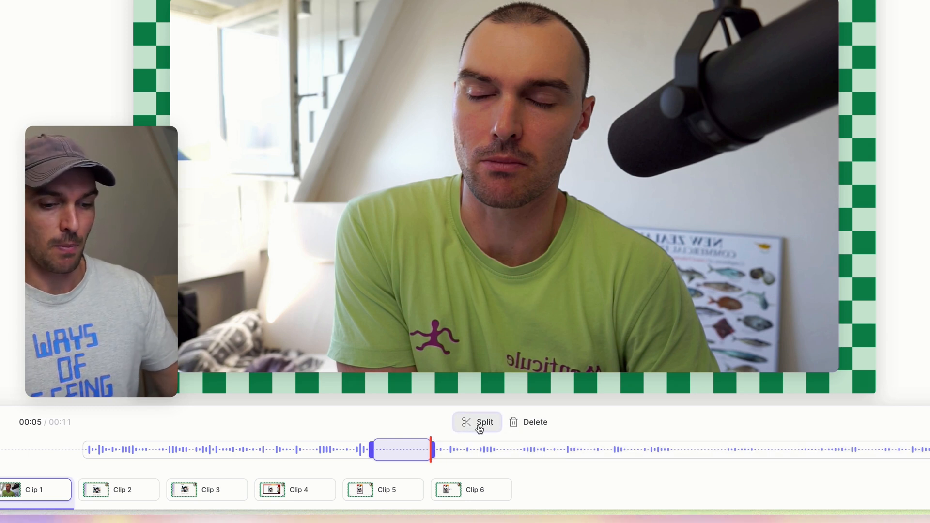
mouse_move(532, 423)
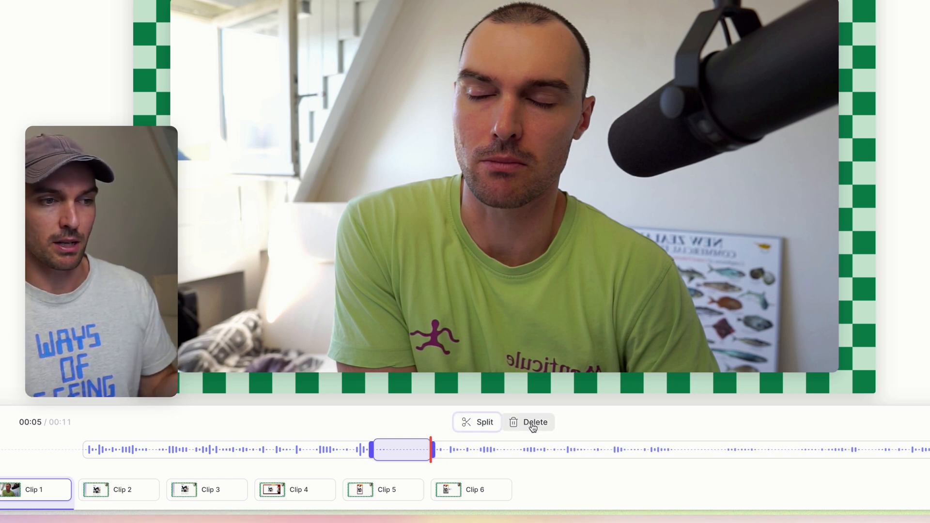
click(534, 422)
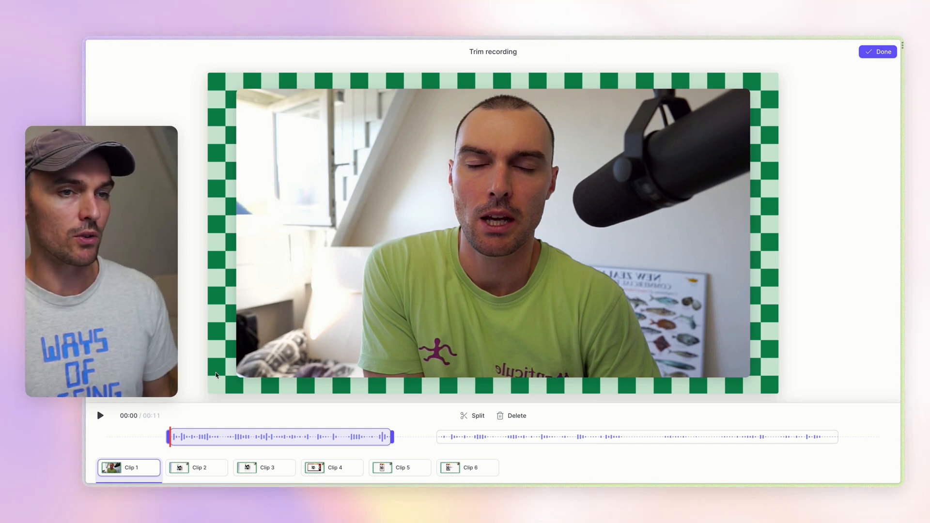
mouse_move(264, 410)
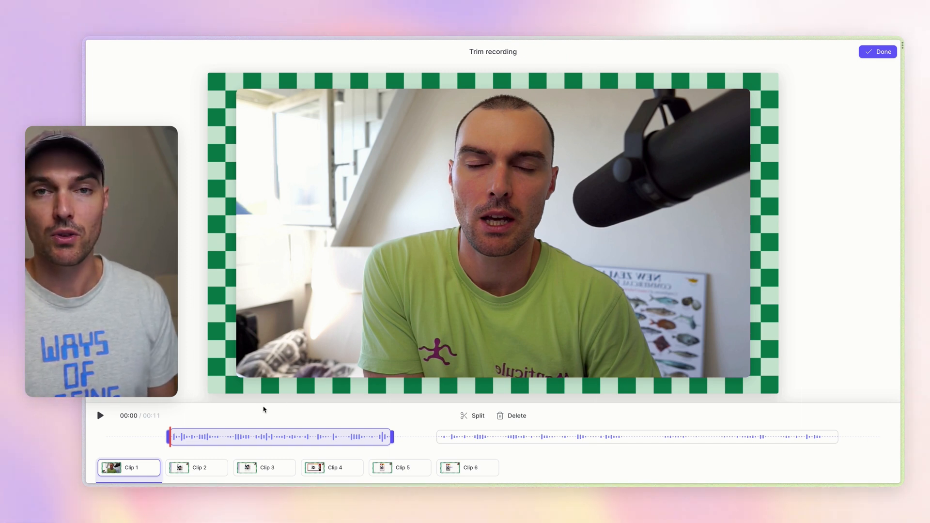
Select Clip 2, the portfolio screen recording, and finish trimming.
click(196, 467)
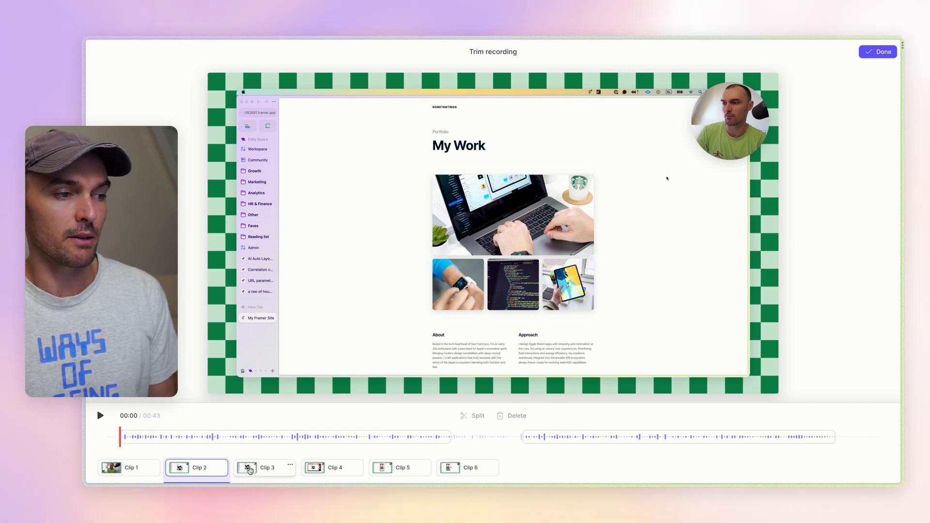
mouse_move(707, 270)
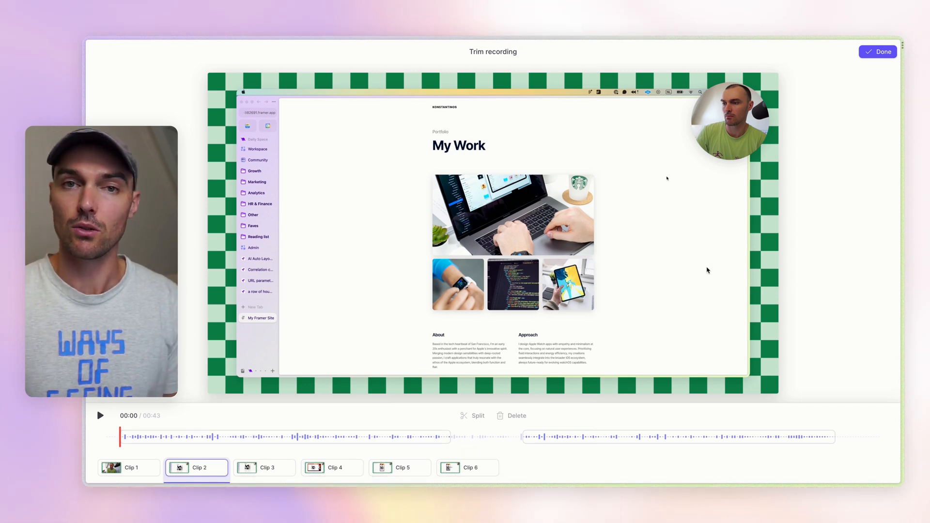
click(880, 52)
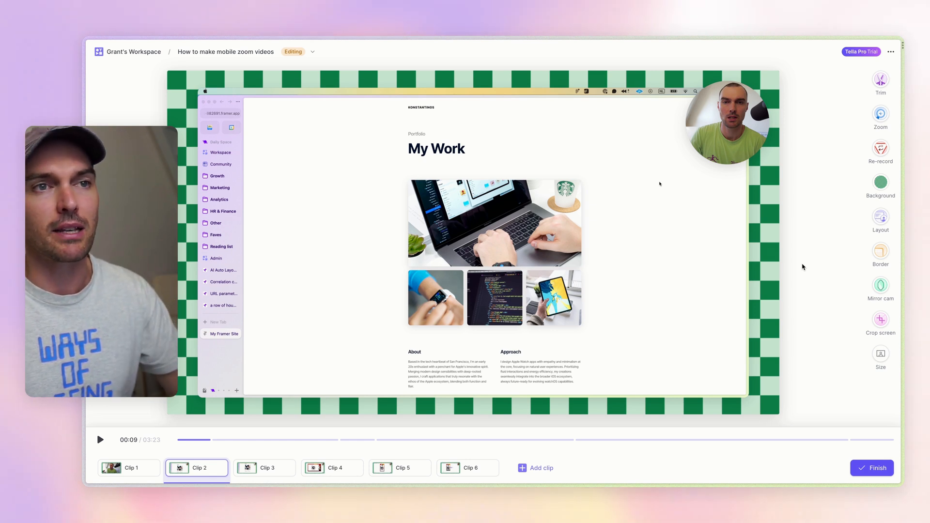
Crop Clip 2's screen recording by adjusting the crop area and confirming.
click(881, 319)
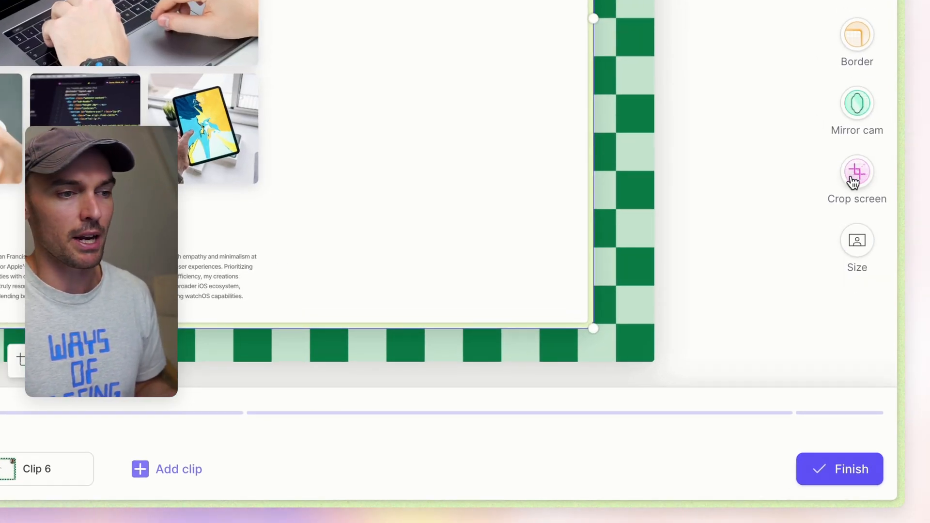
click(856, 172)
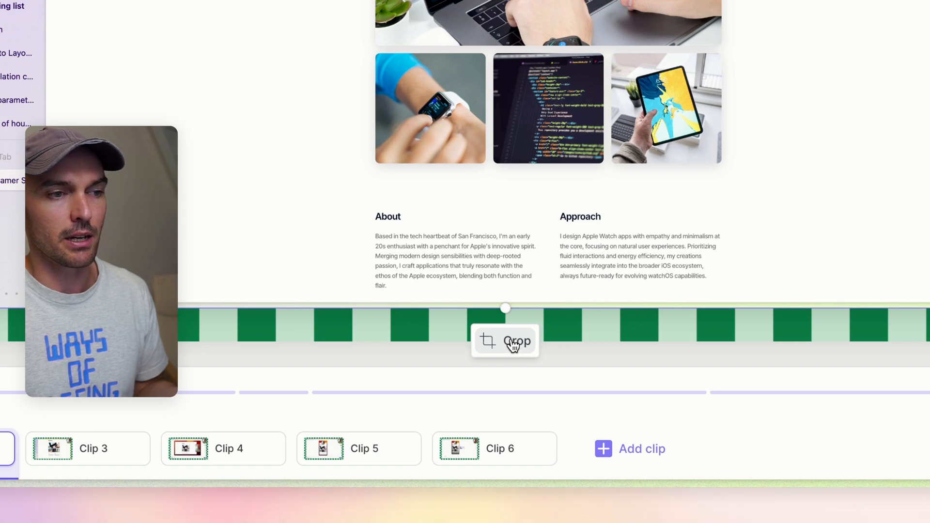
click(517, 340)
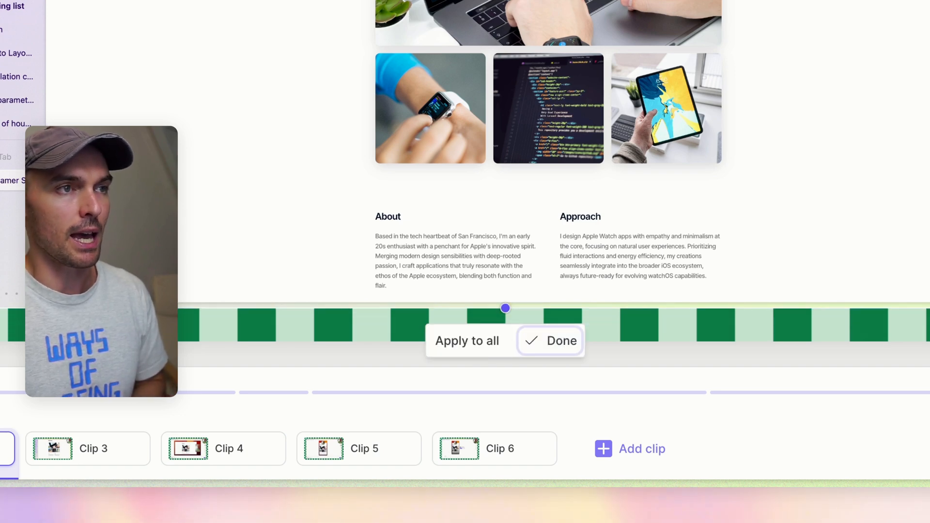
click(560, 341)
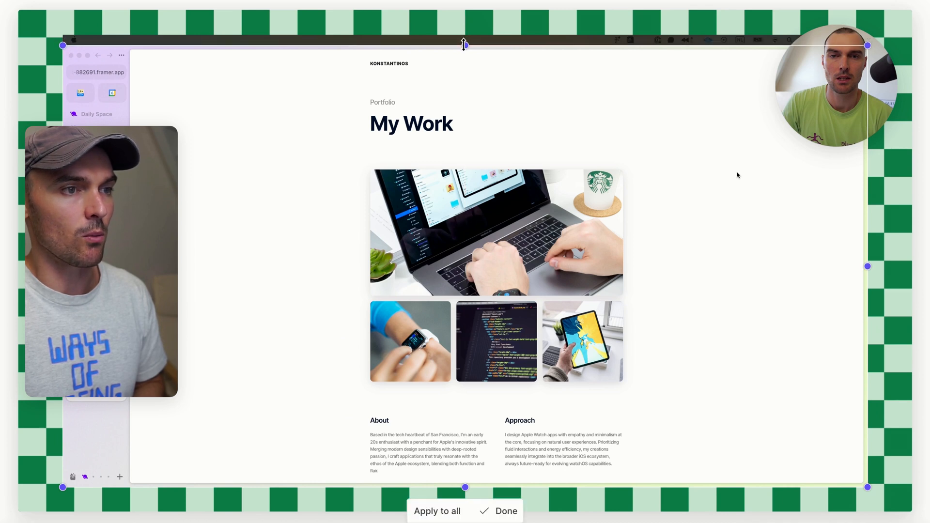
click(505, 510)
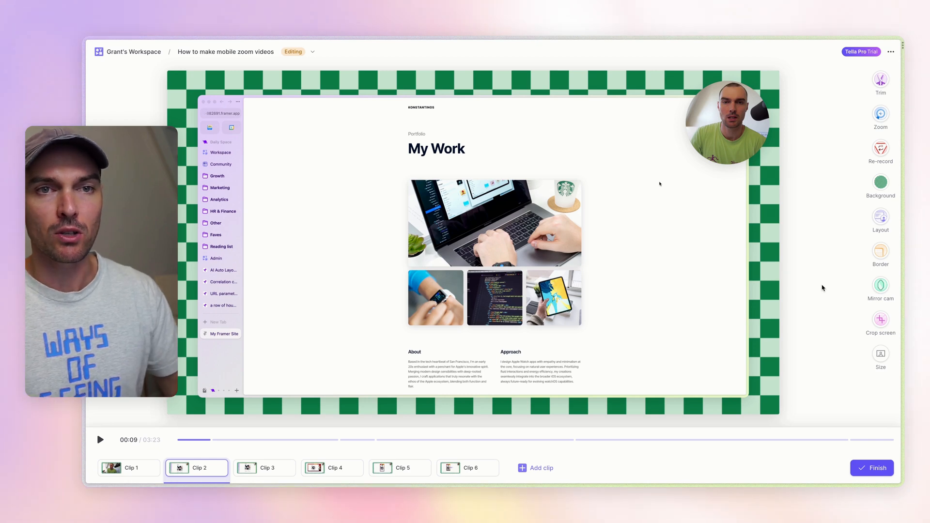
mouse_move(827, 267)
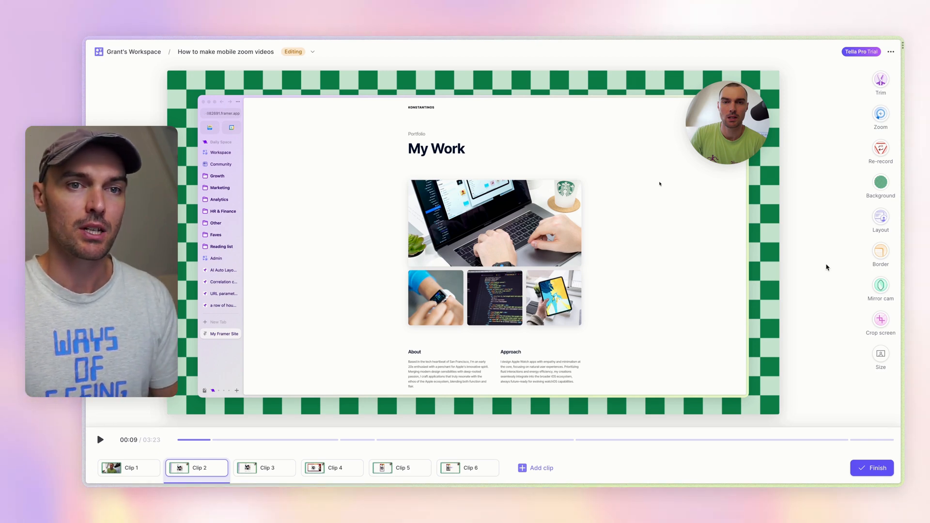
Try camera layouts: camera left, camera beside screen, and circle top right.
click(880, 217)
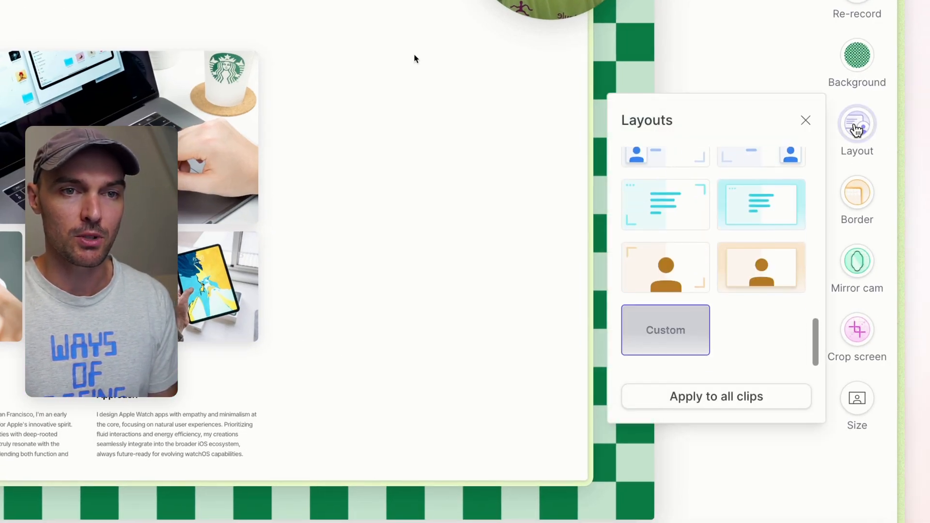
scroll(down, 3)
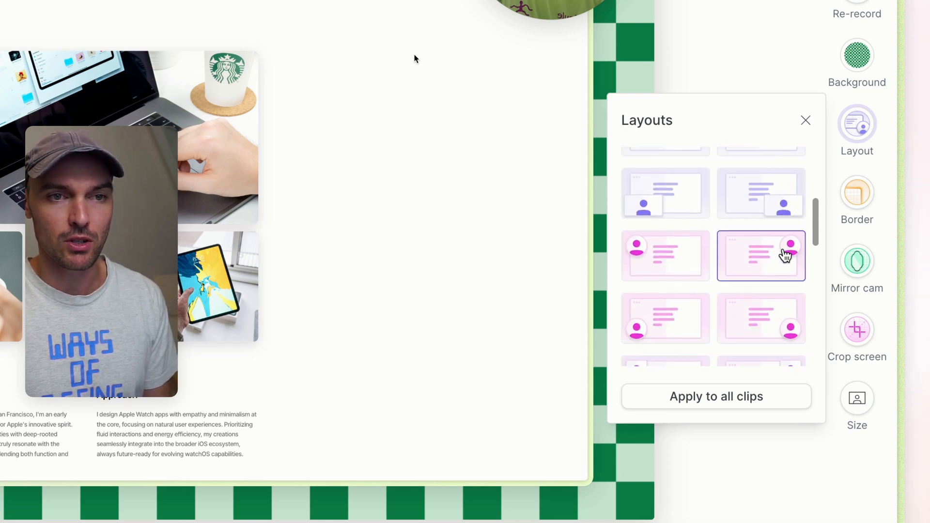
scroll(down, 3)
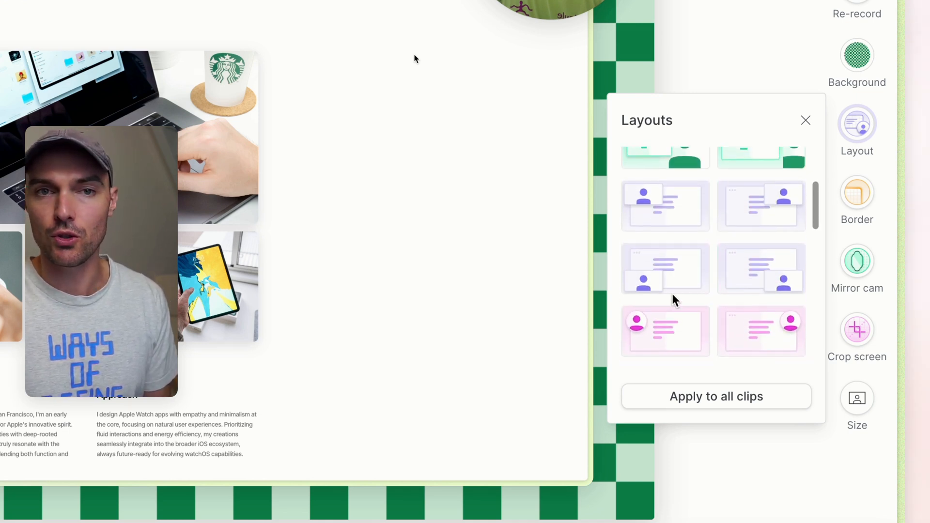
scroll(up, 3)
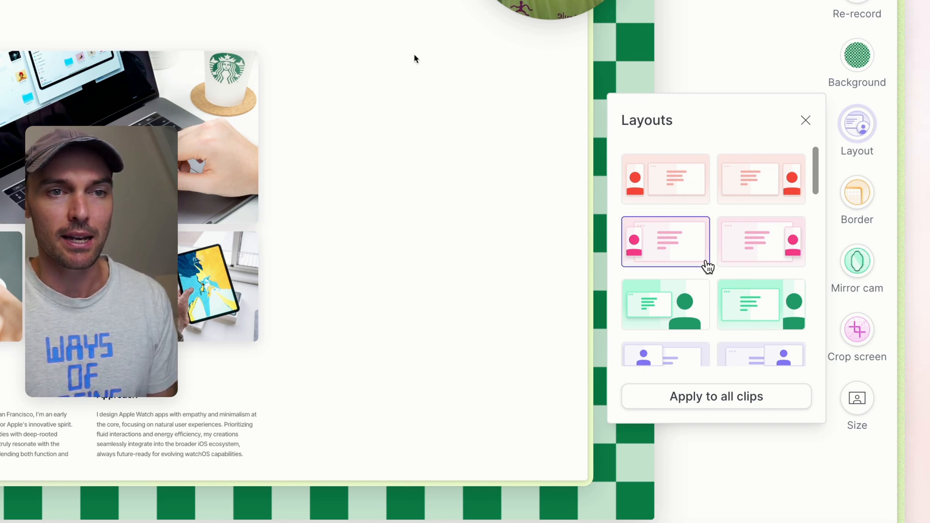
click(761, 242)
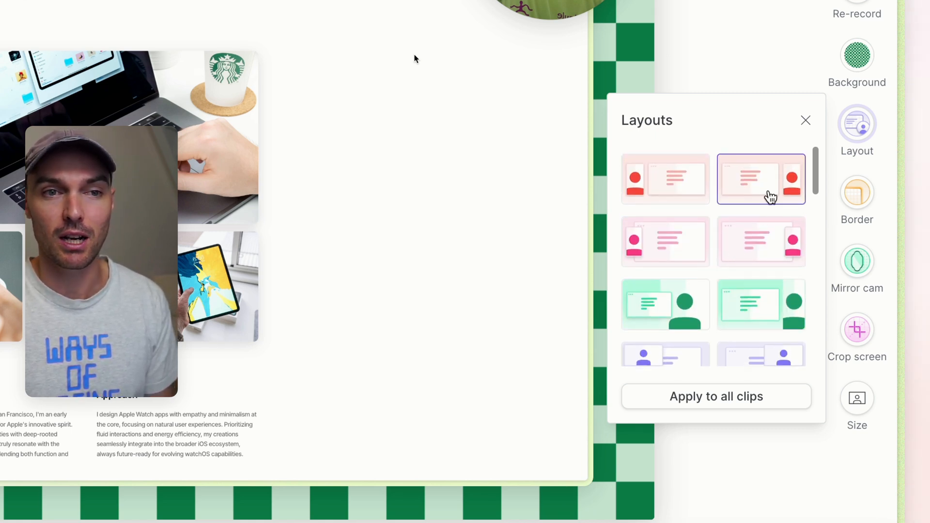
click(805, 120)
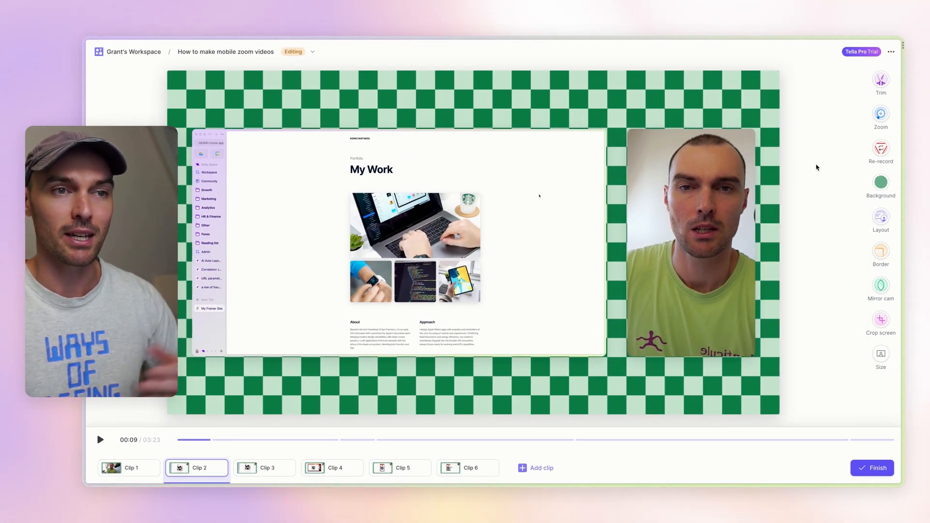
click(881, 217)
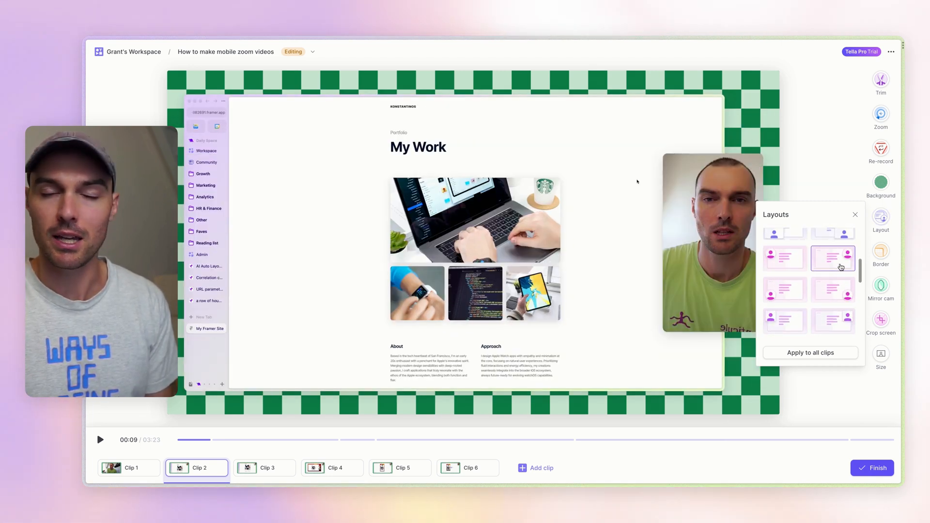
click(833, 258)
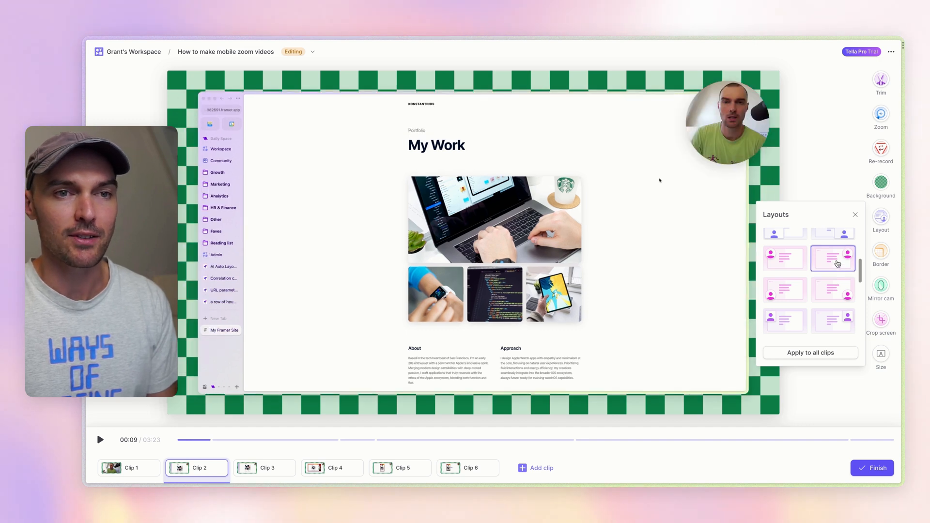
click(855, 214)
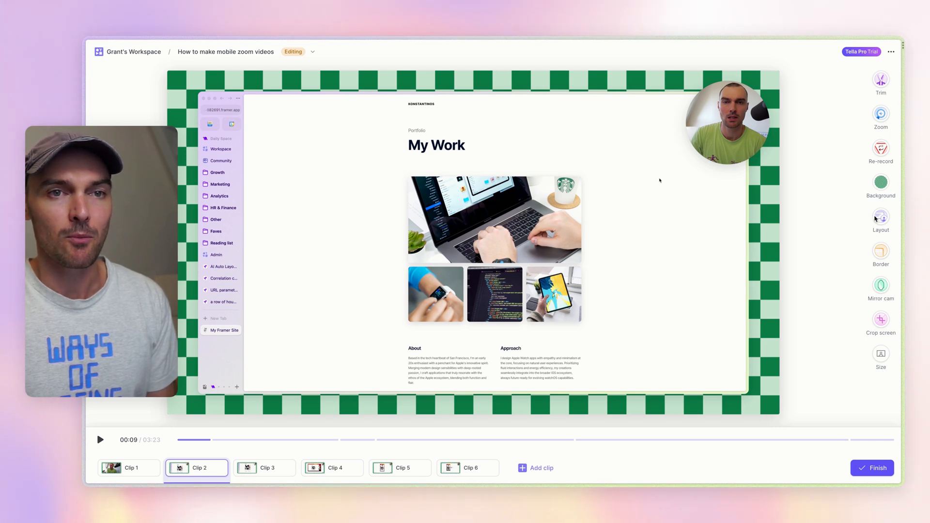
Choose the round top-right camera layout and apply it to all clips.
click(880, 215)
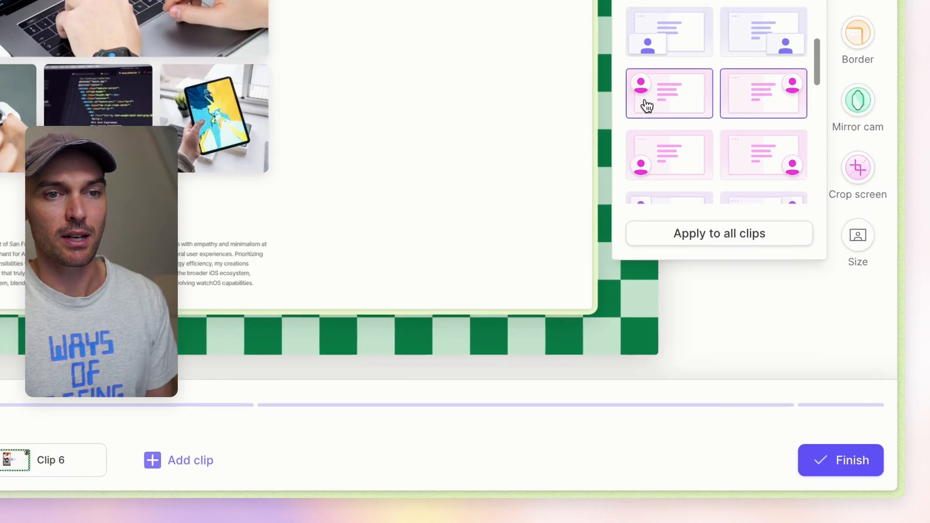
click(719, 233)
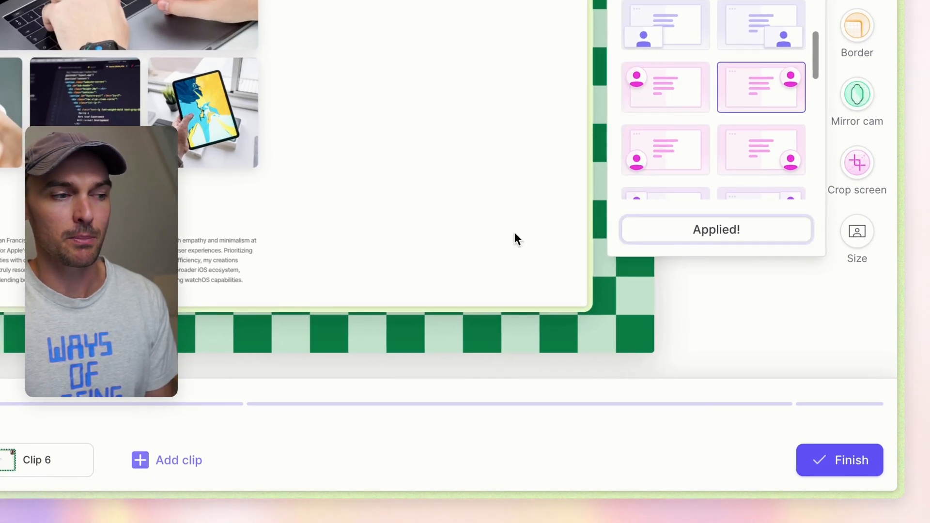
click(839, 460)
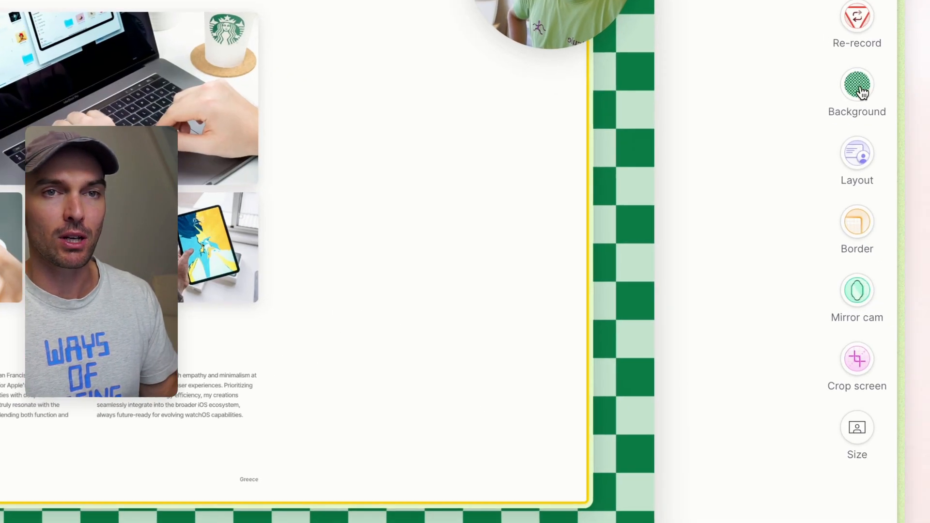
Set an uploaded light blue background and apply it to all clips.
click(857, 85)
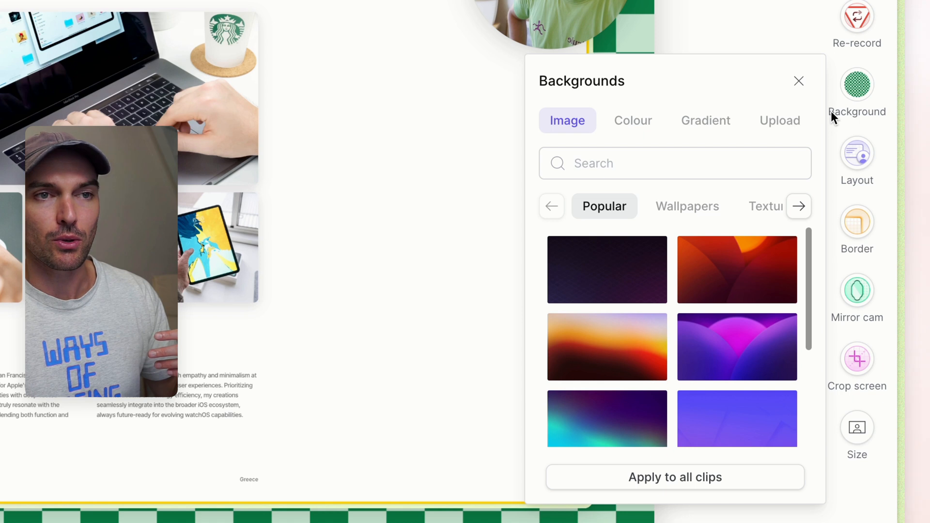
scroll(down, 3)
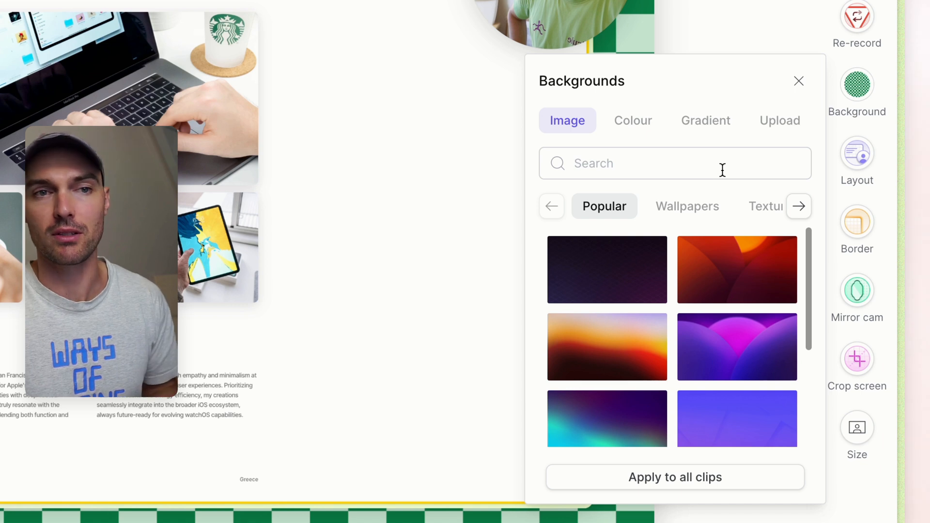
mouse_move(705, 120)
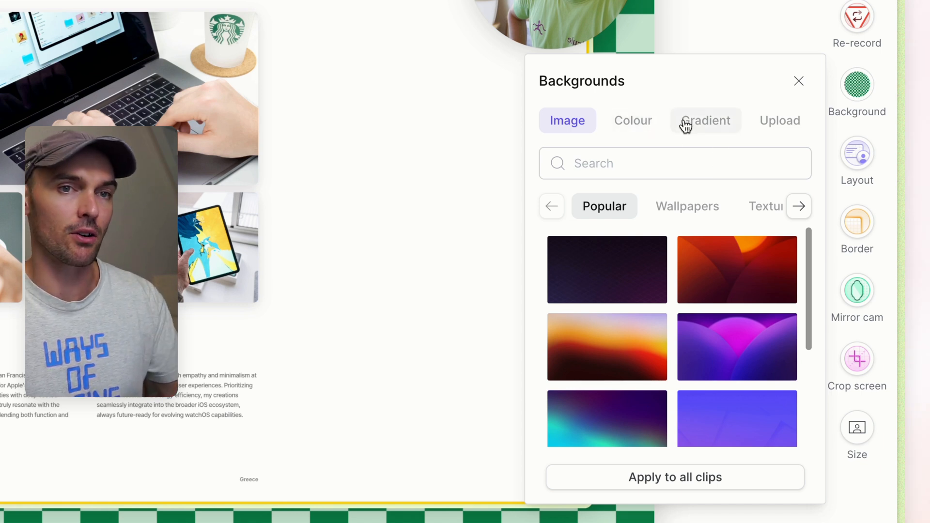
click(780, 121)
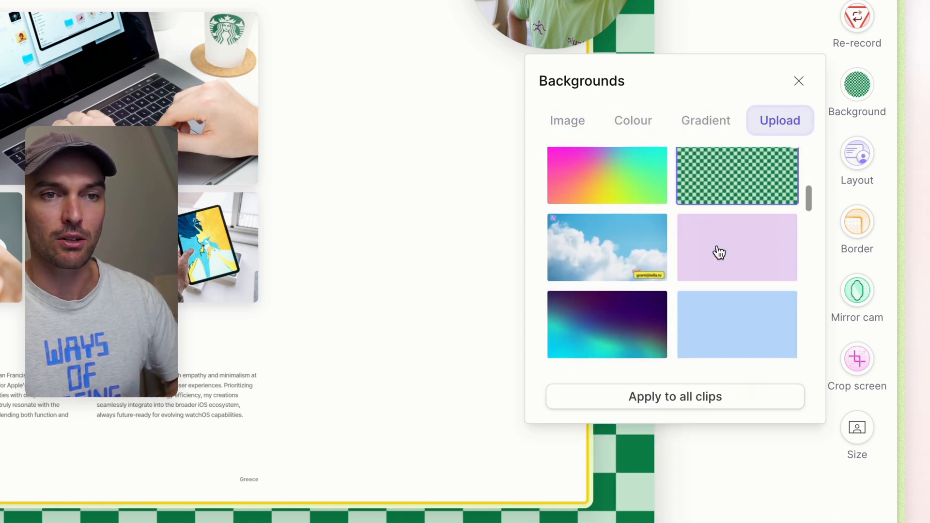
scroll(down, 3)
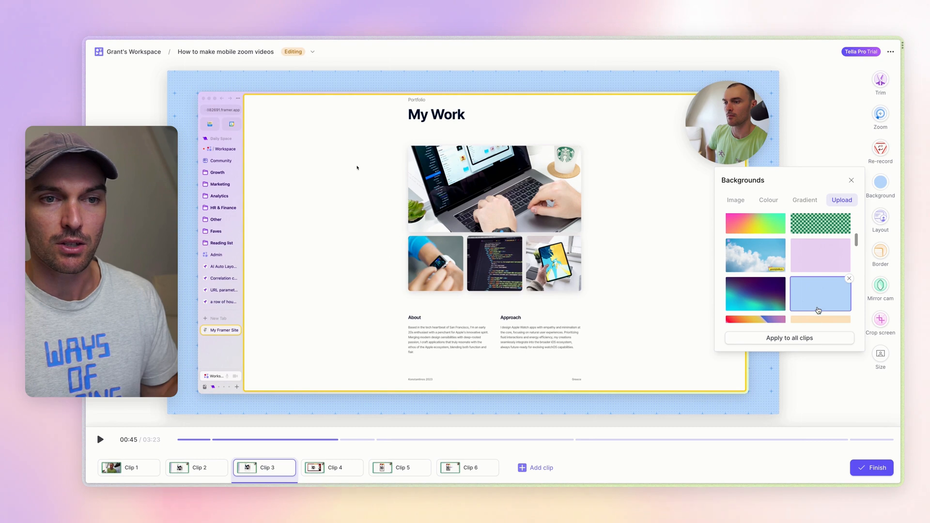
click(789, 337)
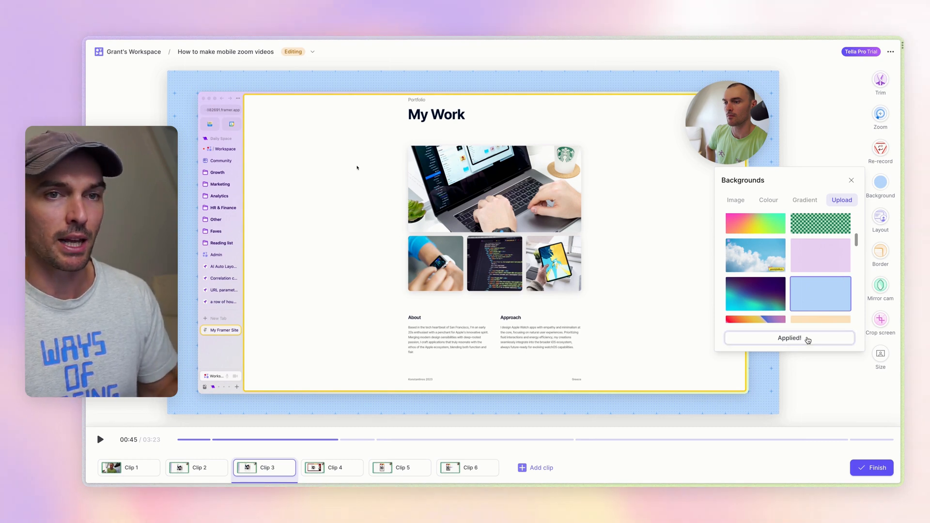
click(332, 468)
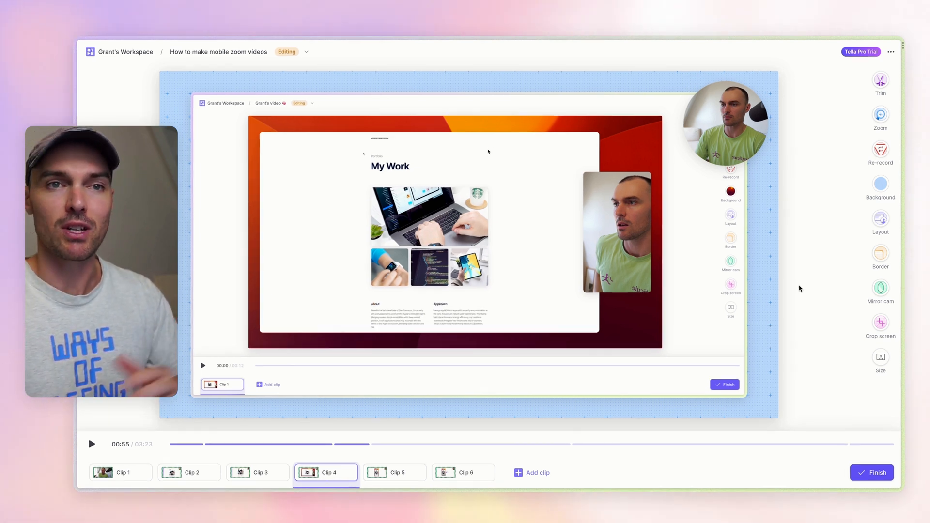
Open Clip 4 and add a 200% zoom at the start of its timeline.
click(881, 115)
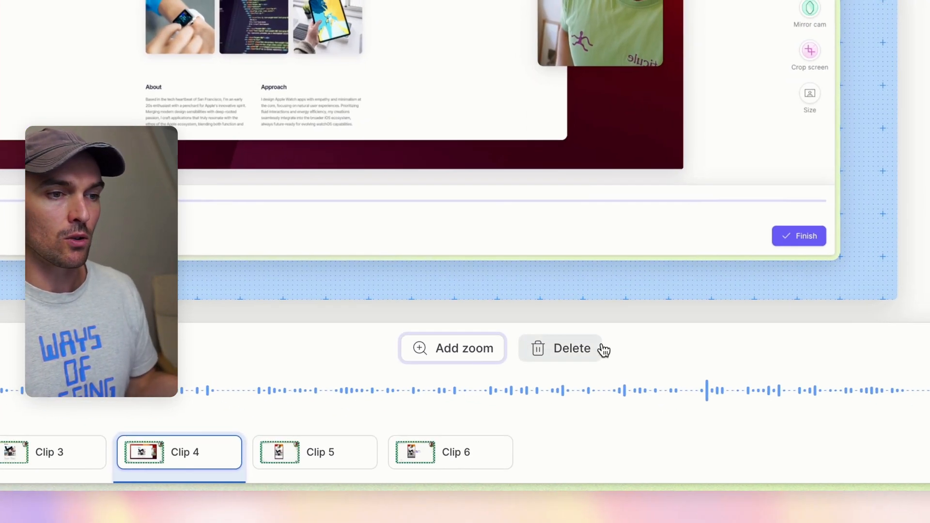
click(452, 349)
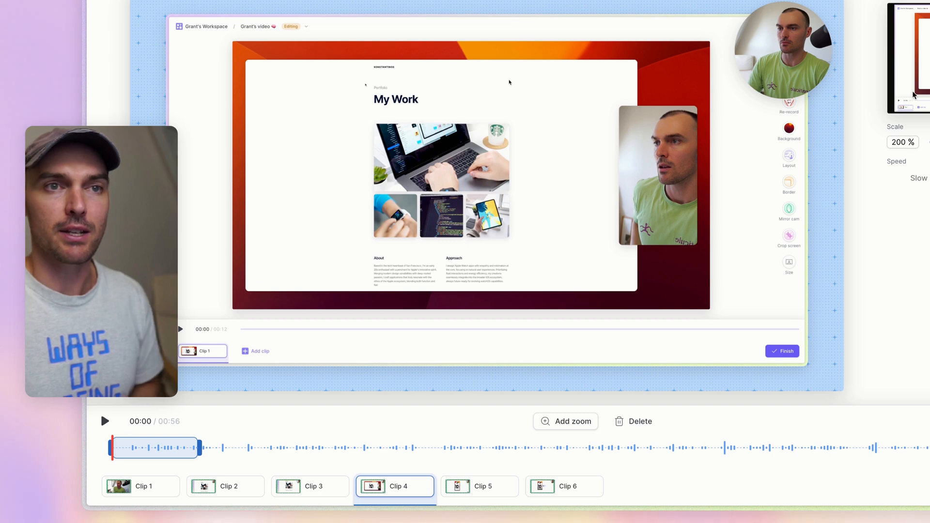
Adjust Clip 4's zoom to 150% scale with a lower-left focus, then preview it.
click(565, 421)
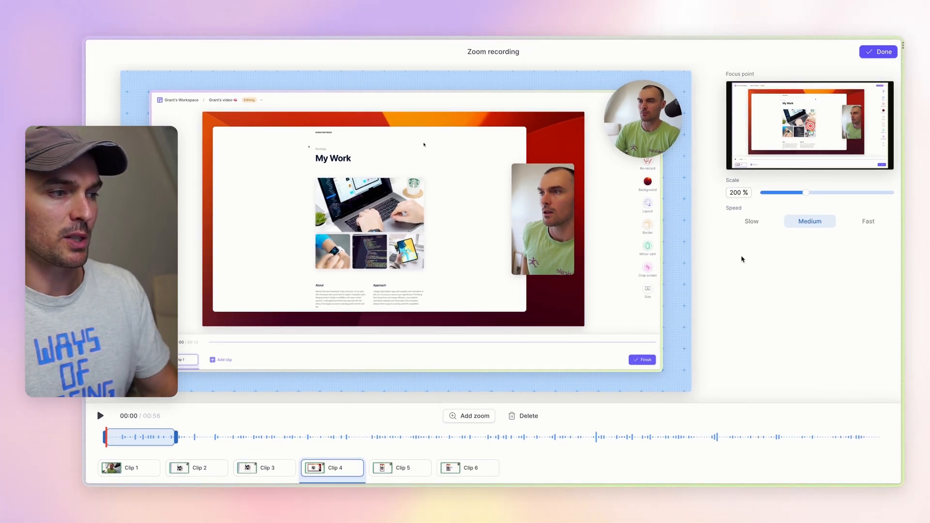
mouse_move(734, 280)
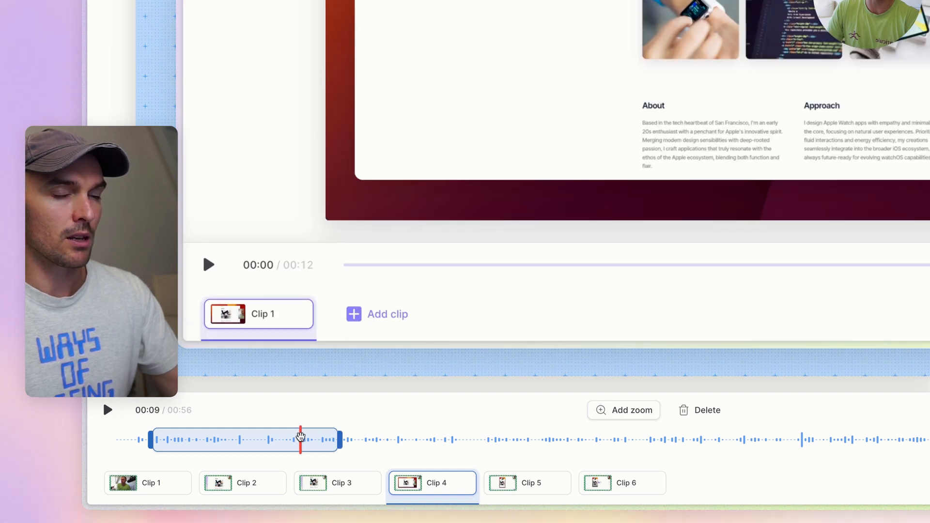
click(624, 410)
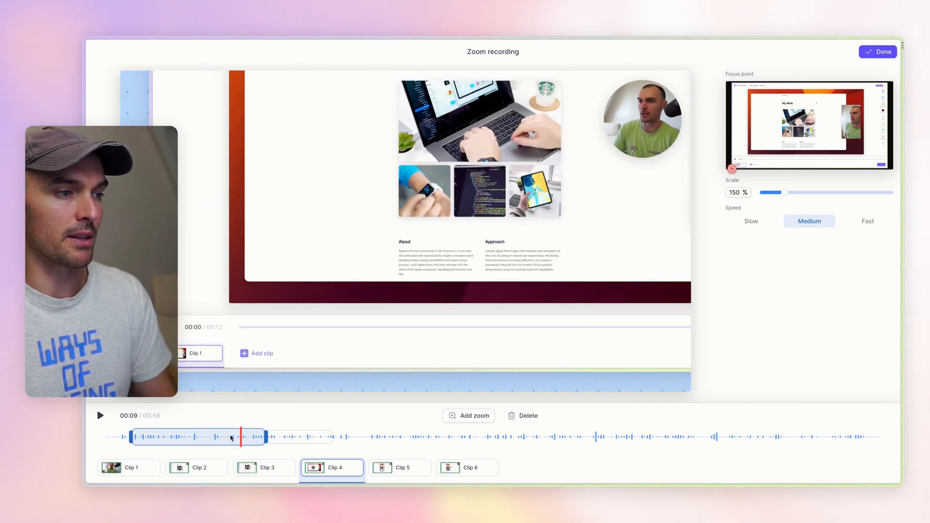
click(99, 415)
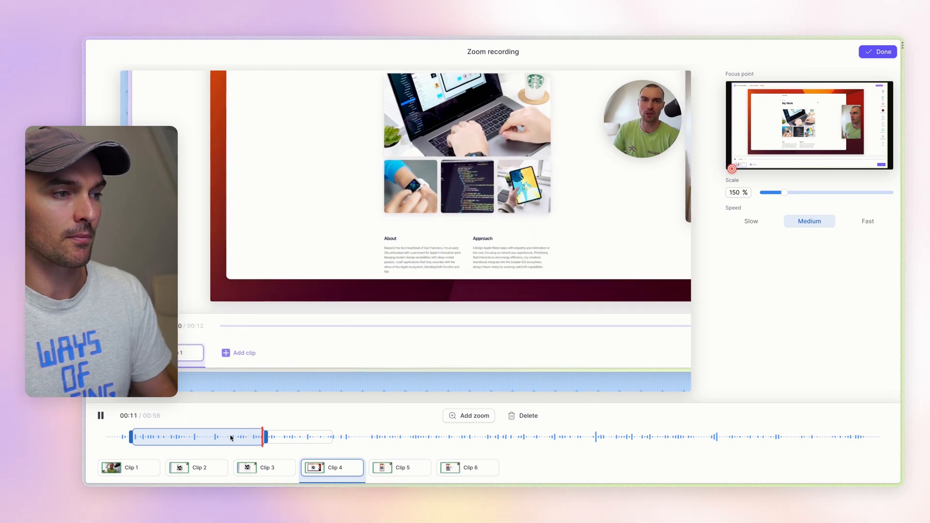